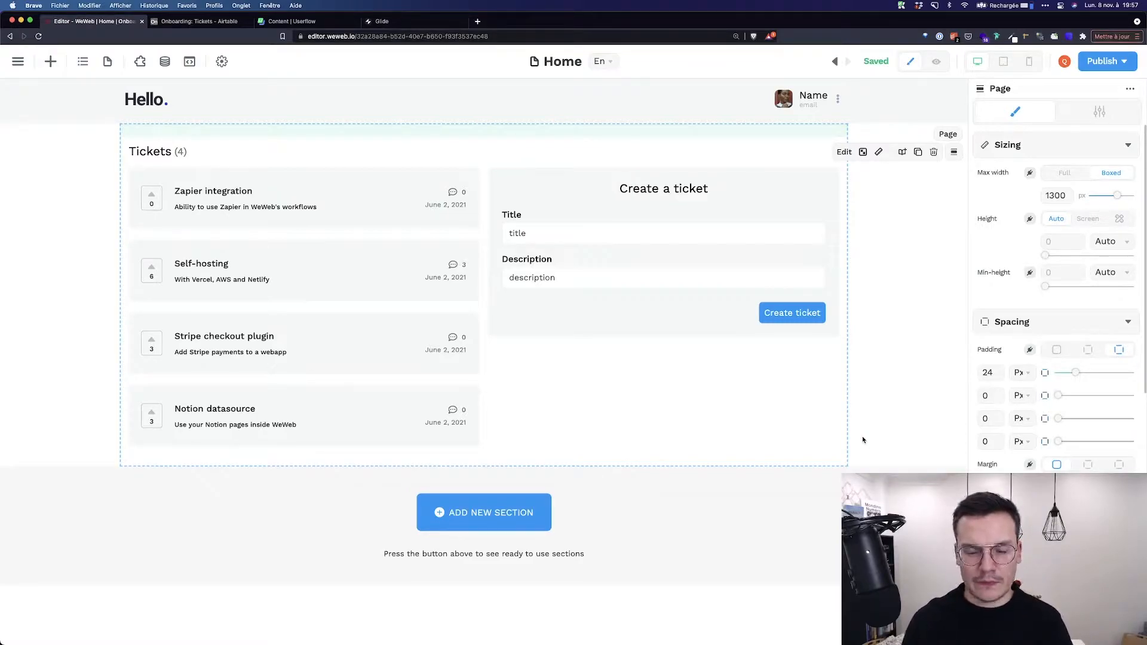
Begin a new website function named getUserName from the Functions list.
click(812, 95)
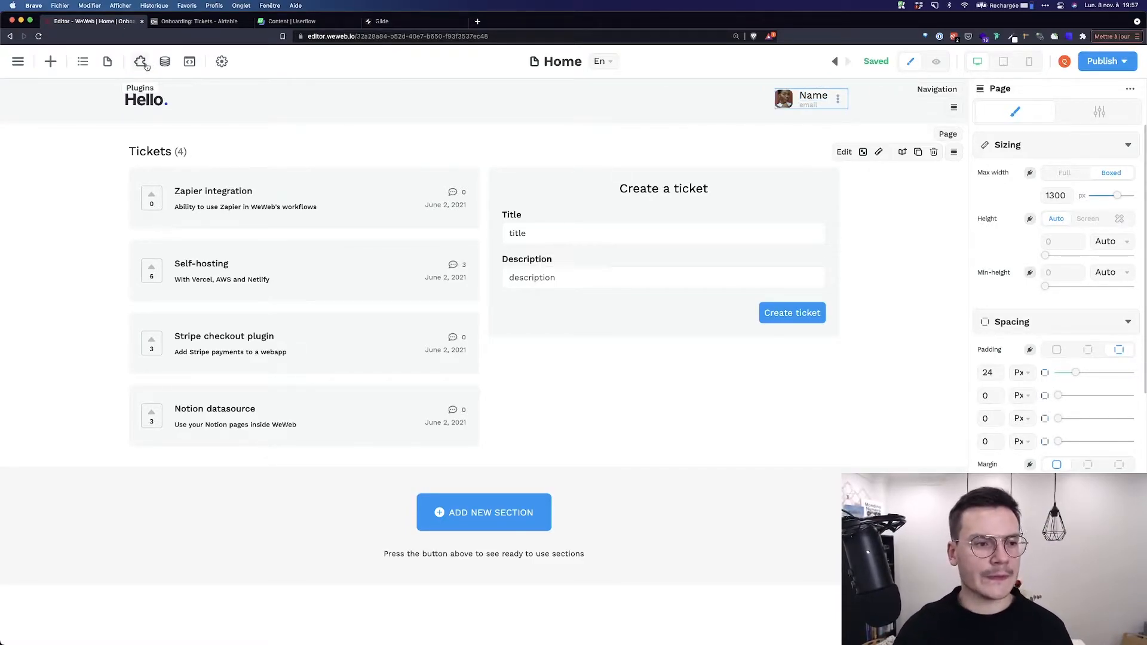
click(164, 61)
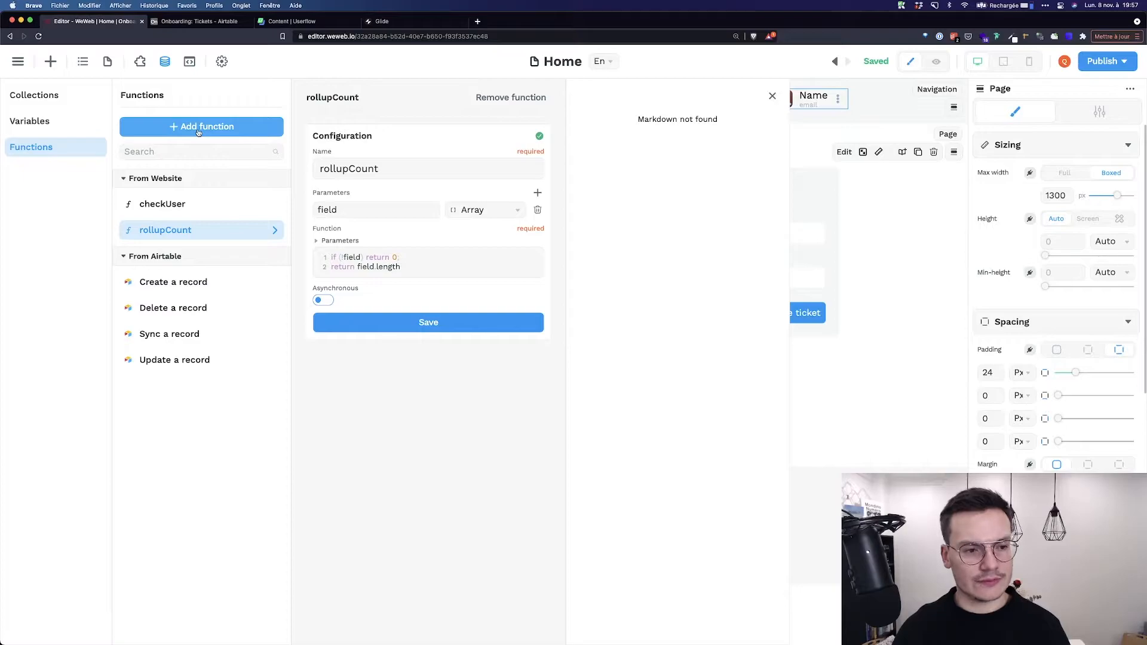
click(201, 126)
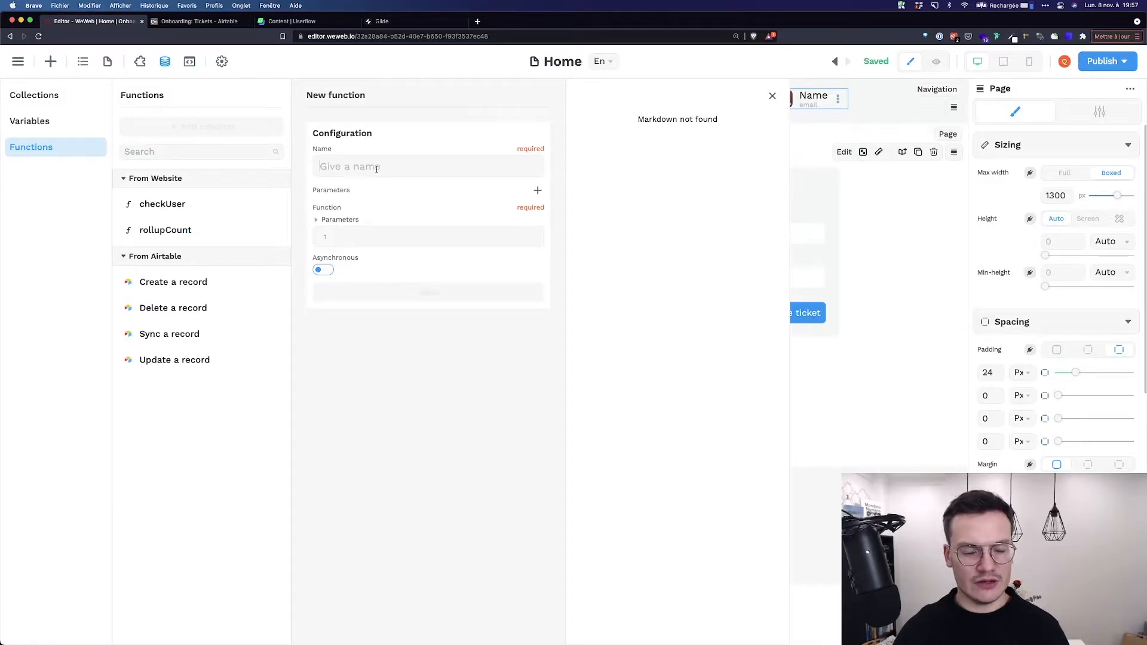
text(check)
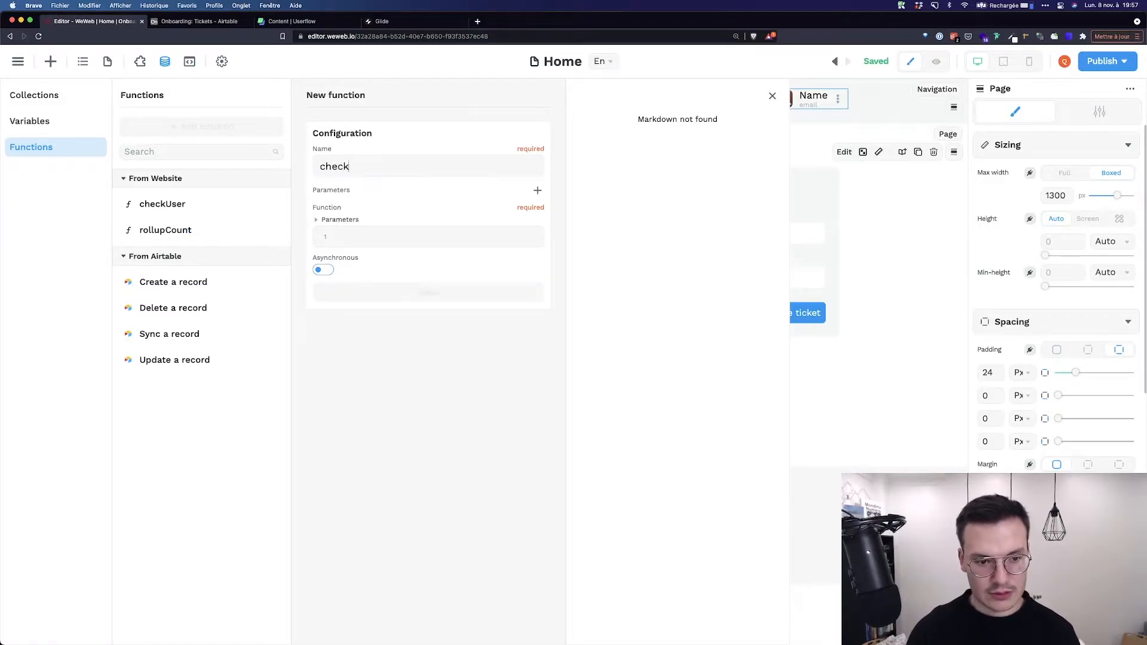
text(getUserNam)
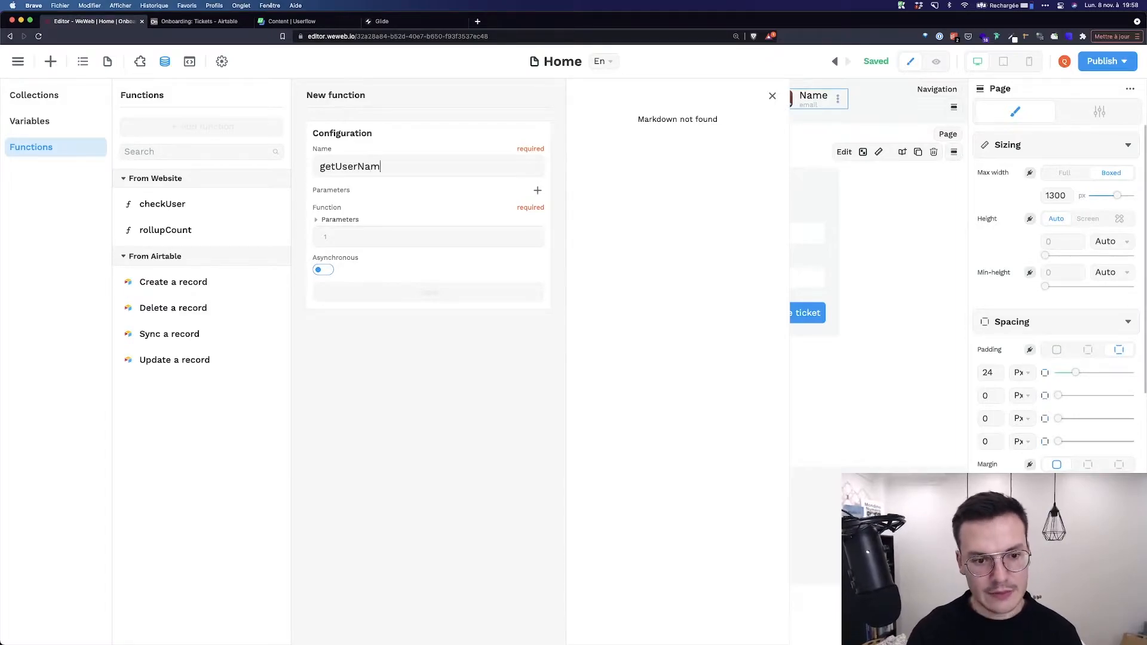
Add a parameter to getUserName and remove it again, leaving none.
click(536, 191)
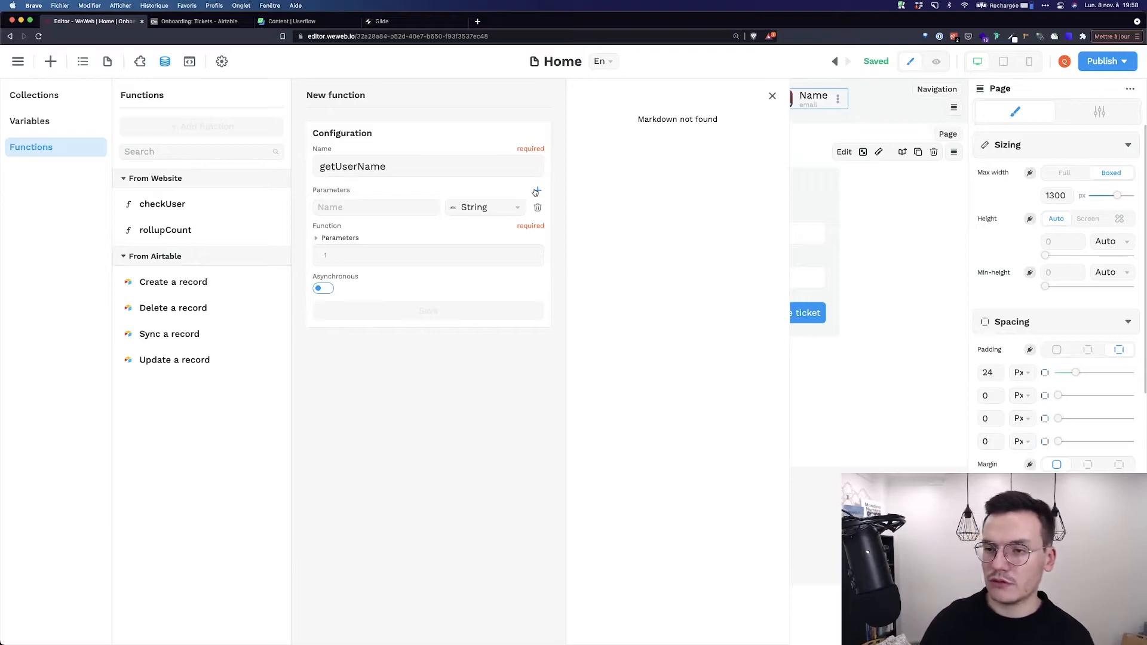
click(484, 206)
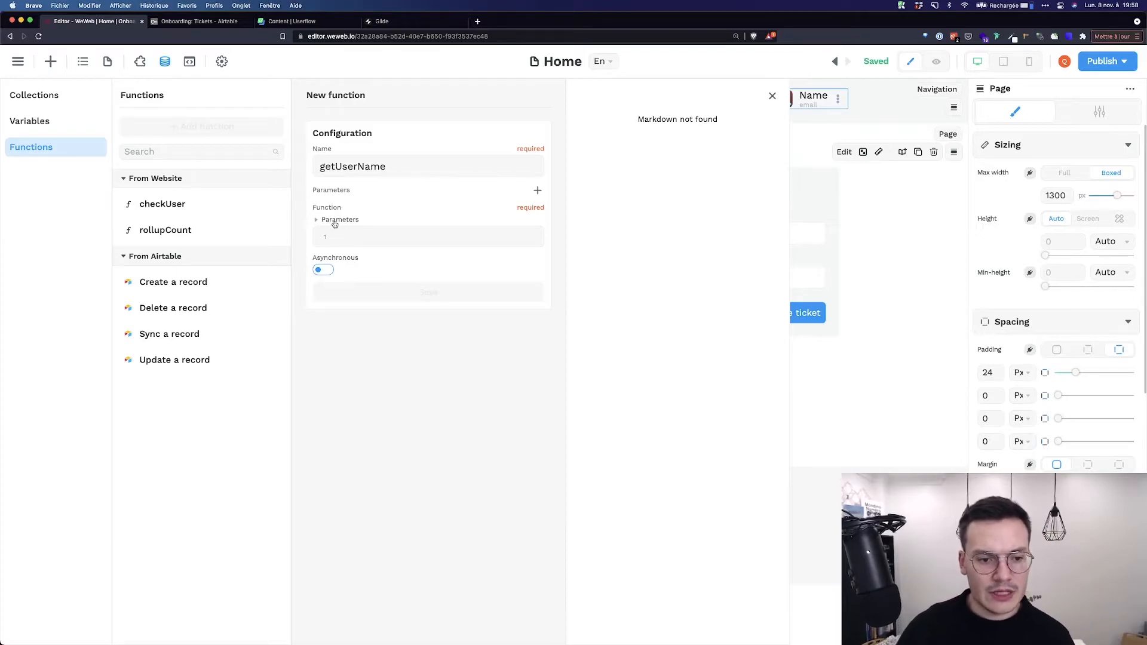
Review the Parameters objects and the checkUser code, then leave the function editor for the Home page.
click(316, 220)
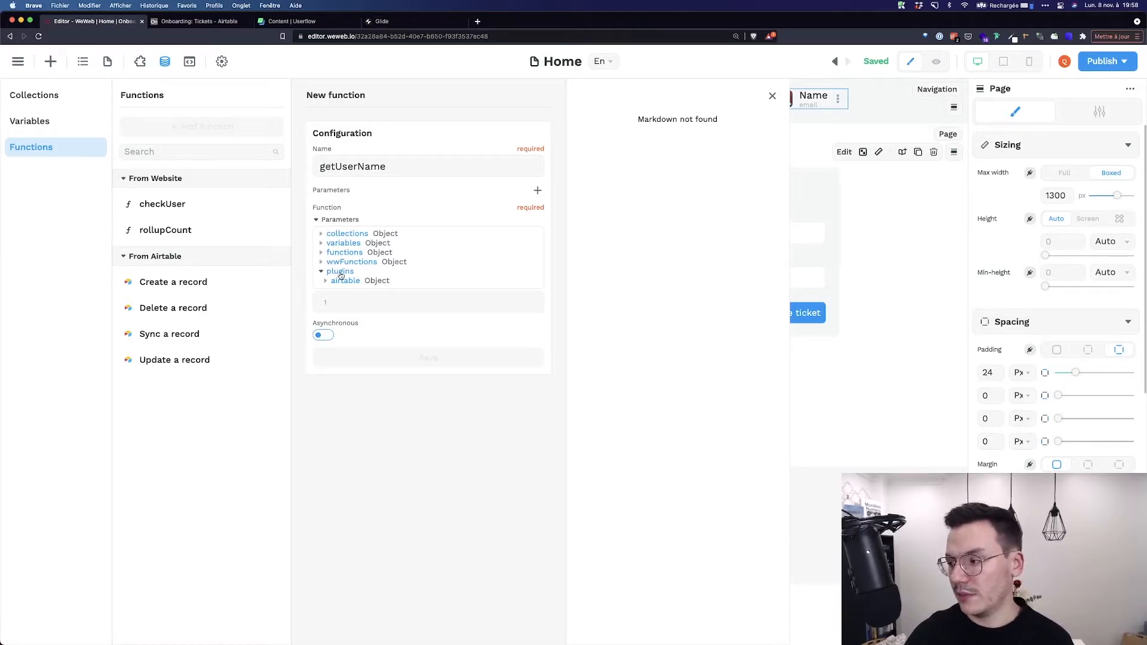
click(340, 271)
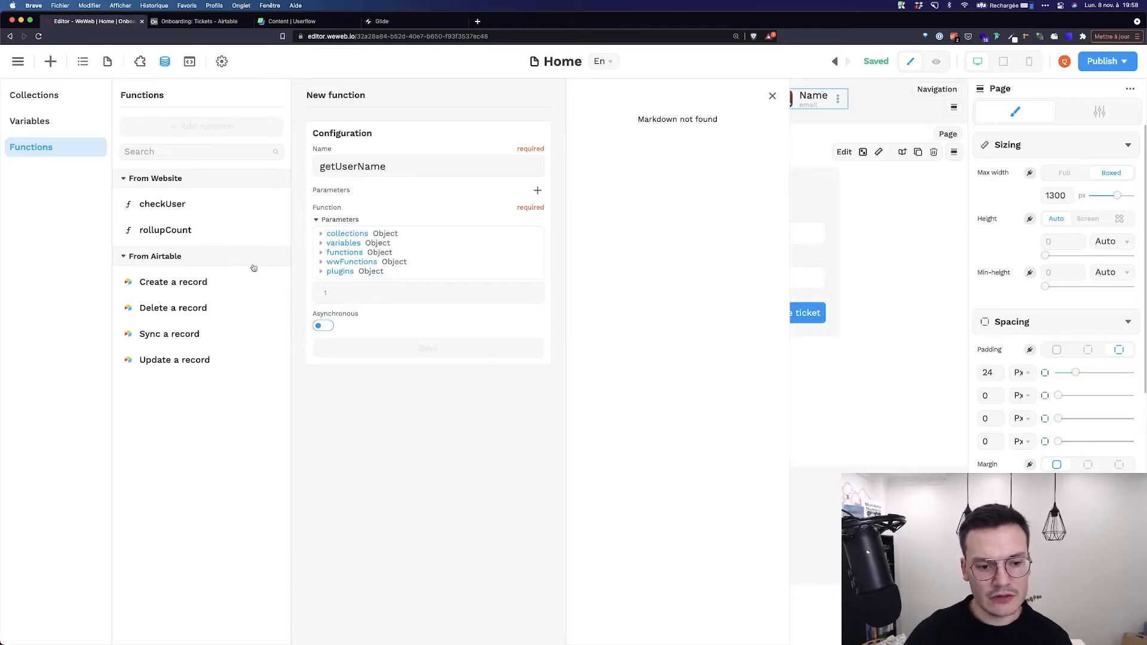
mouse_move(169, 203)
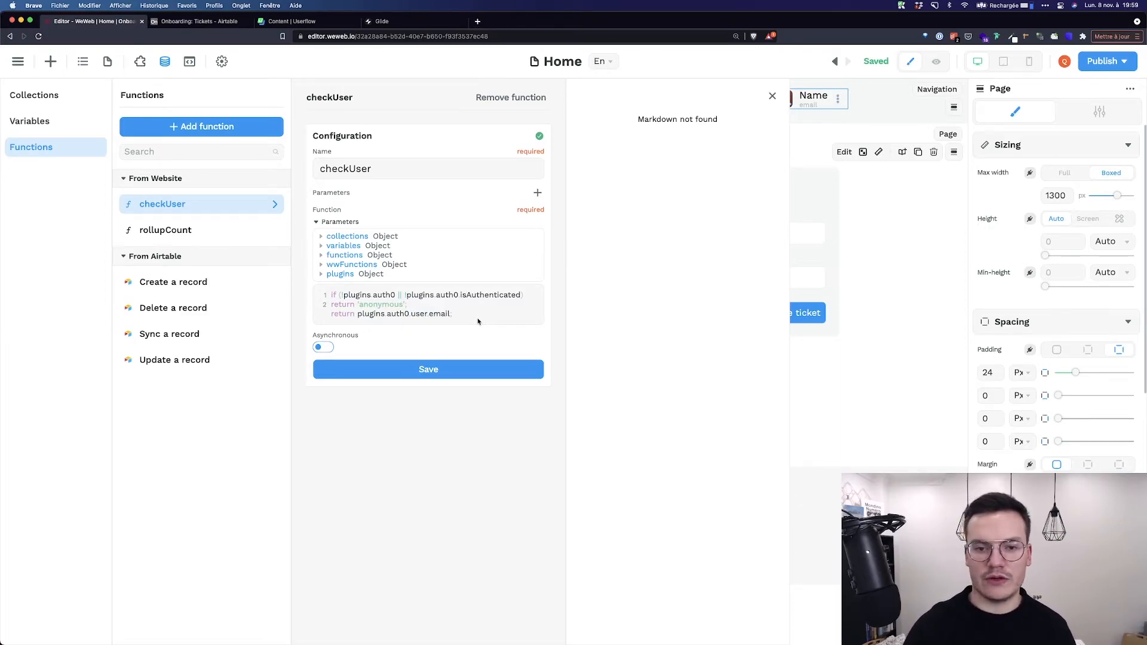
click(772, 96)
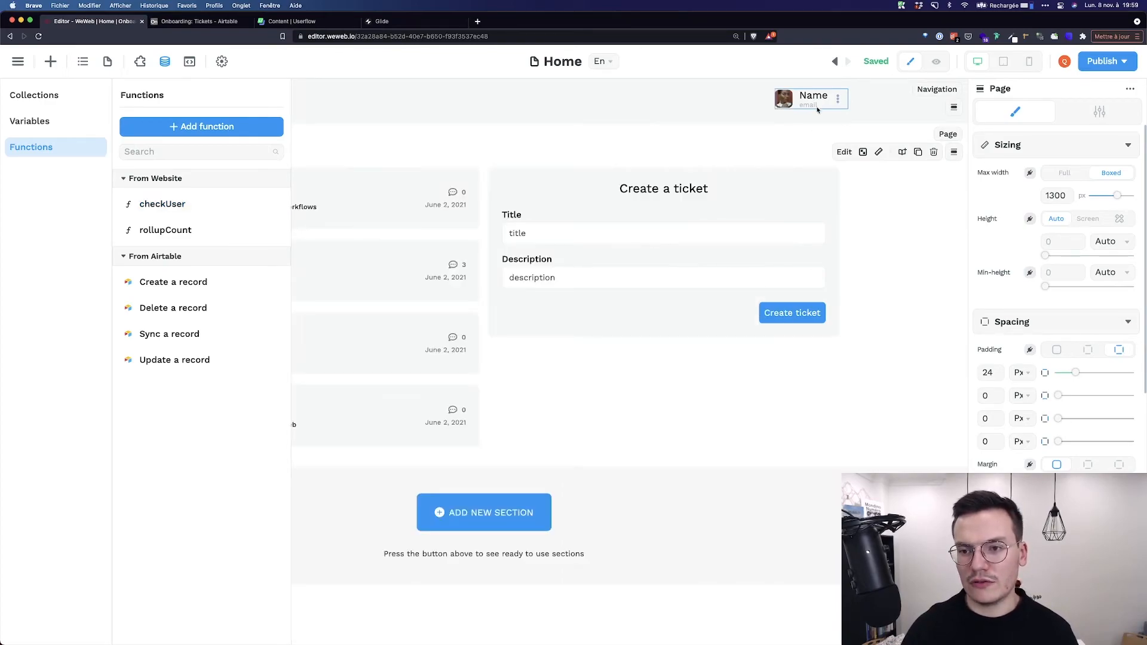
Bind the header Name text via custom JS 'return functions.checkUser()', so it shows 'anonymous'.
click(813, 96)
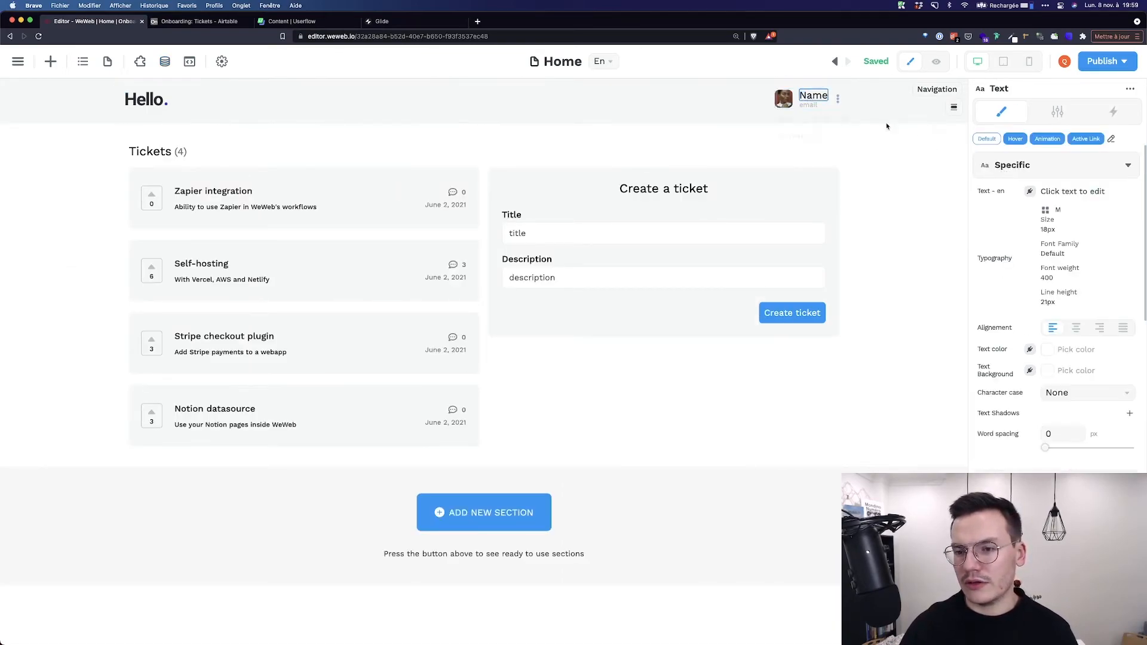
click(1031, 191)
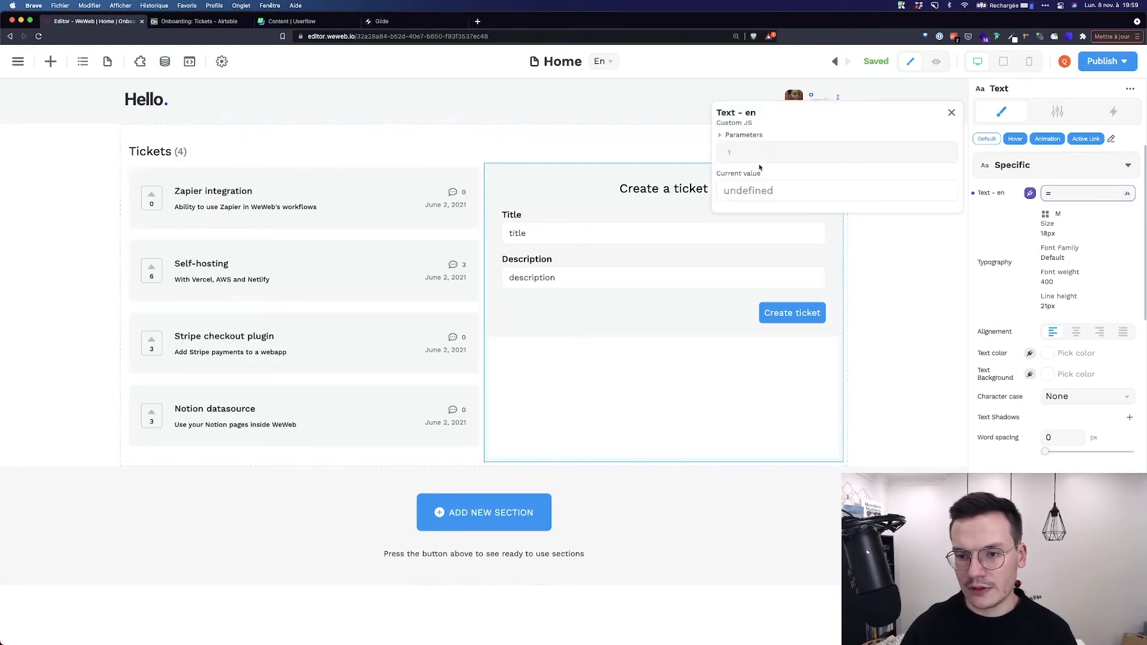
text(return)
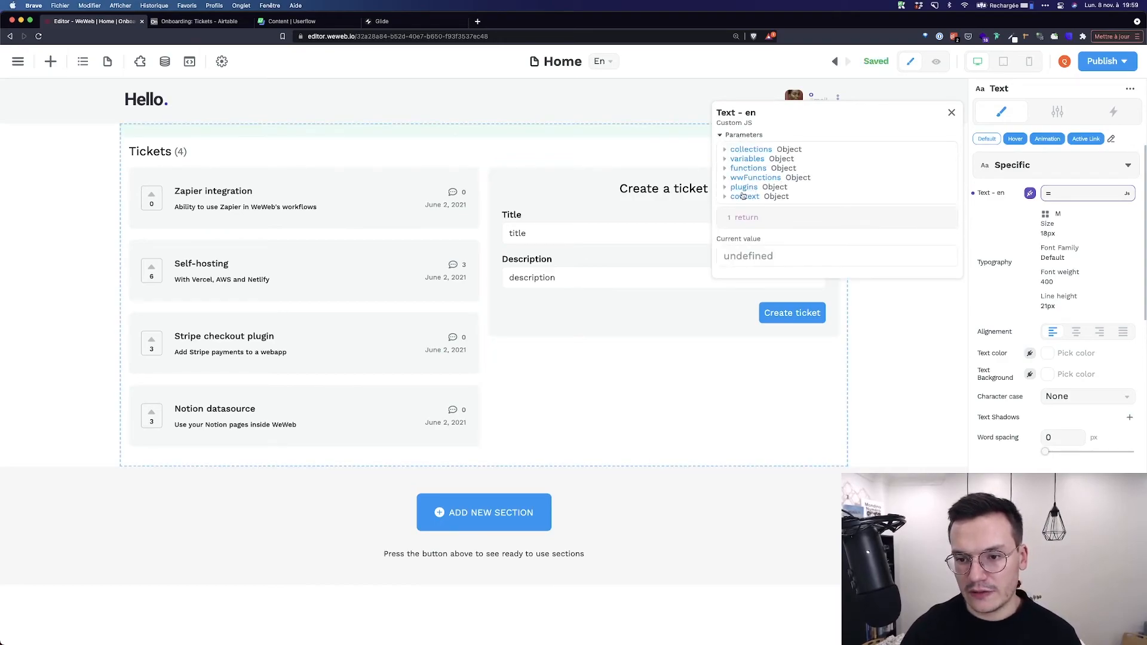
click(748, 167)
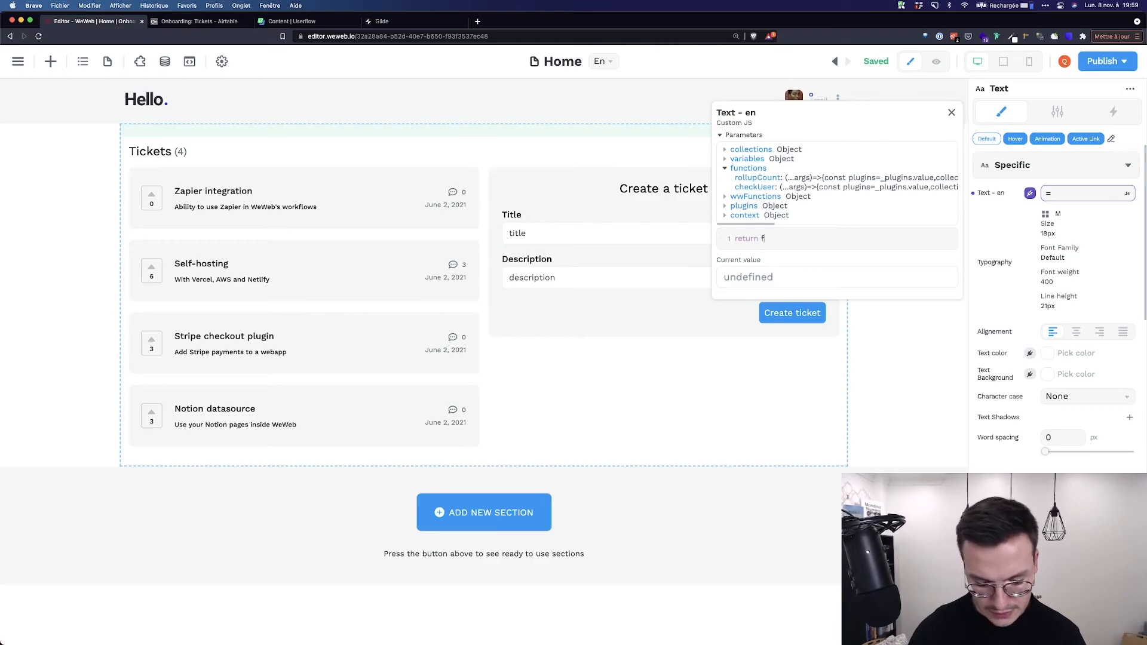
text(unctions.checkUser()
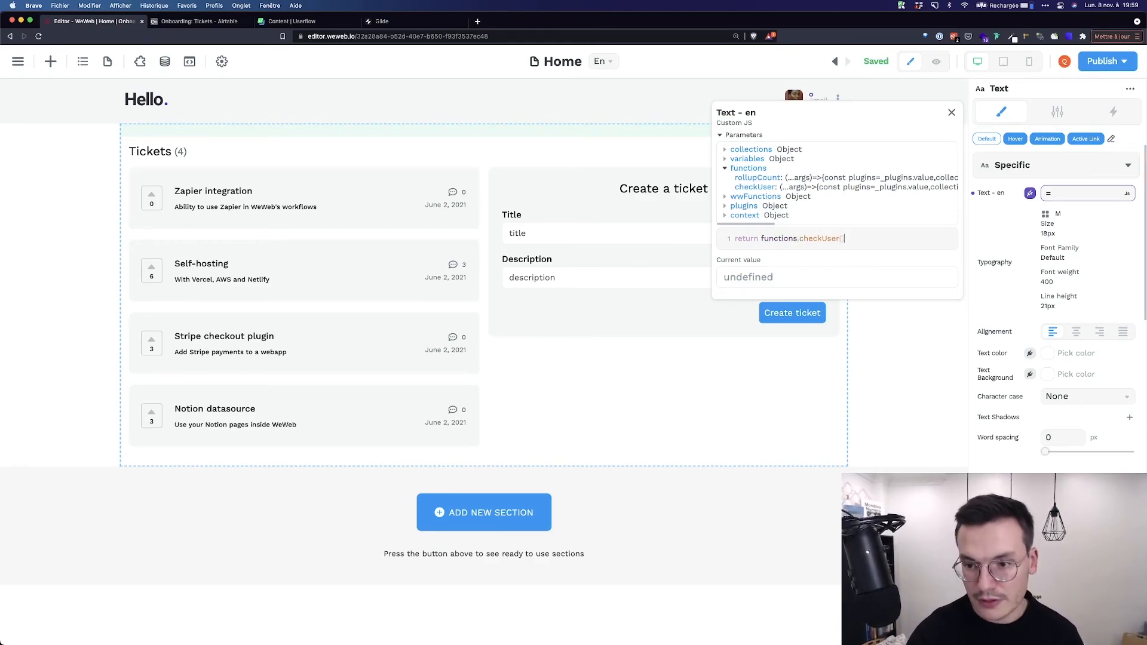
click(951, 112)
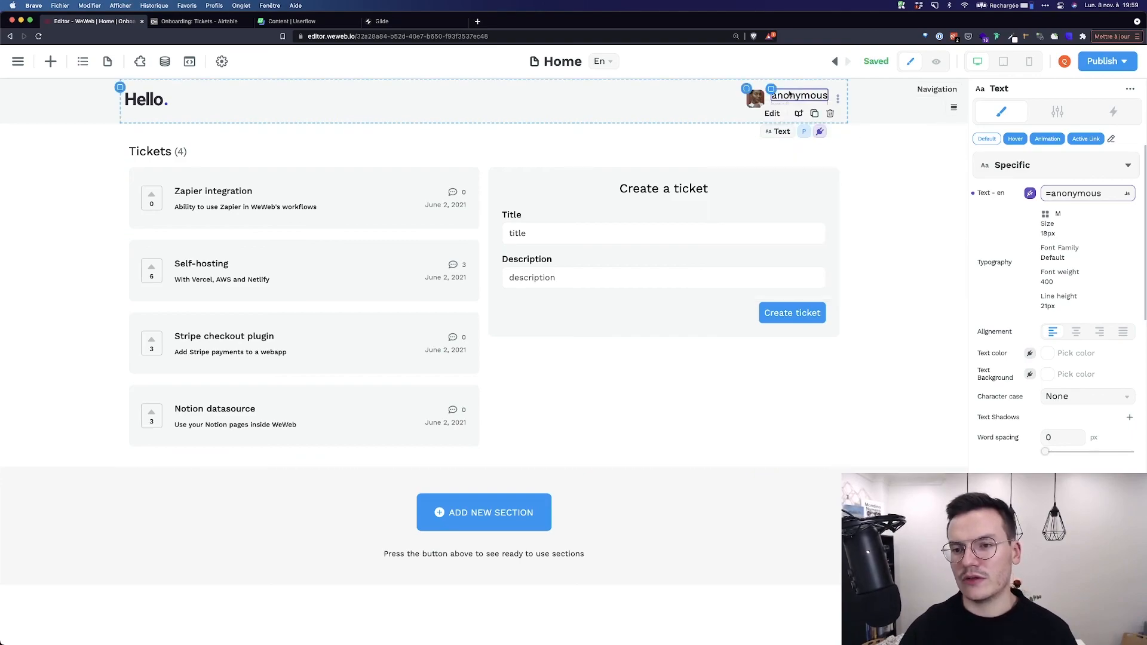